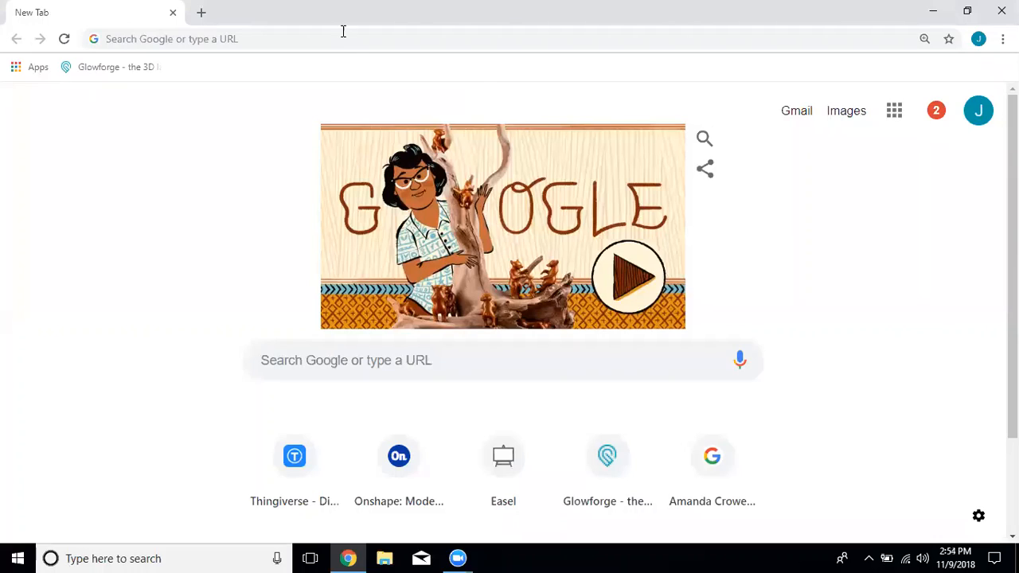
Enter thingiverse.com in Chrome's address bar to load the Thingiverse home page.
{"action": "left_click", "coordinate": [342, 39]}
{"action": "type", "text": "https://www.thingiverse.com"}
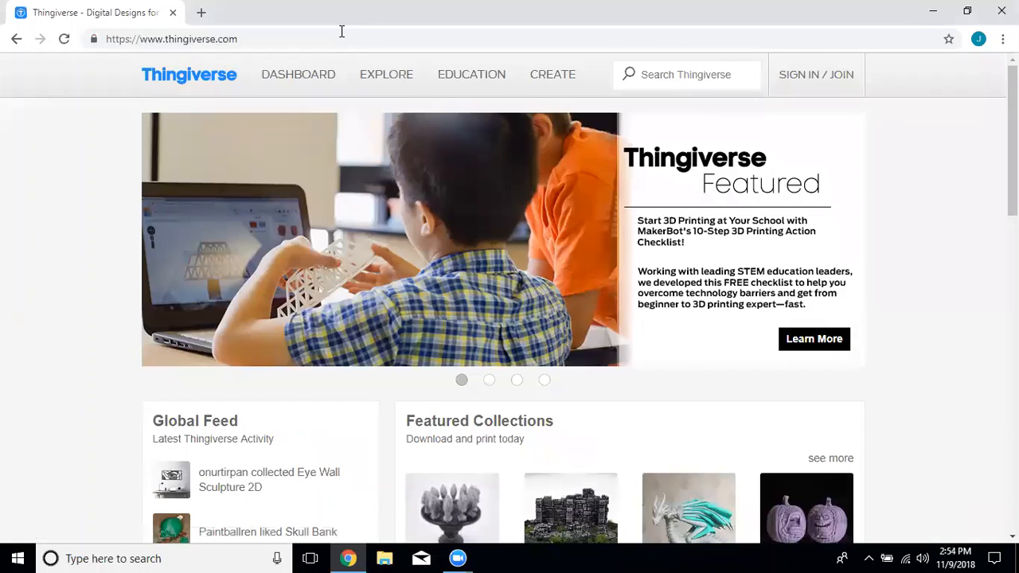
{"action": "mouse_move", "coordinate": [598, 252]}
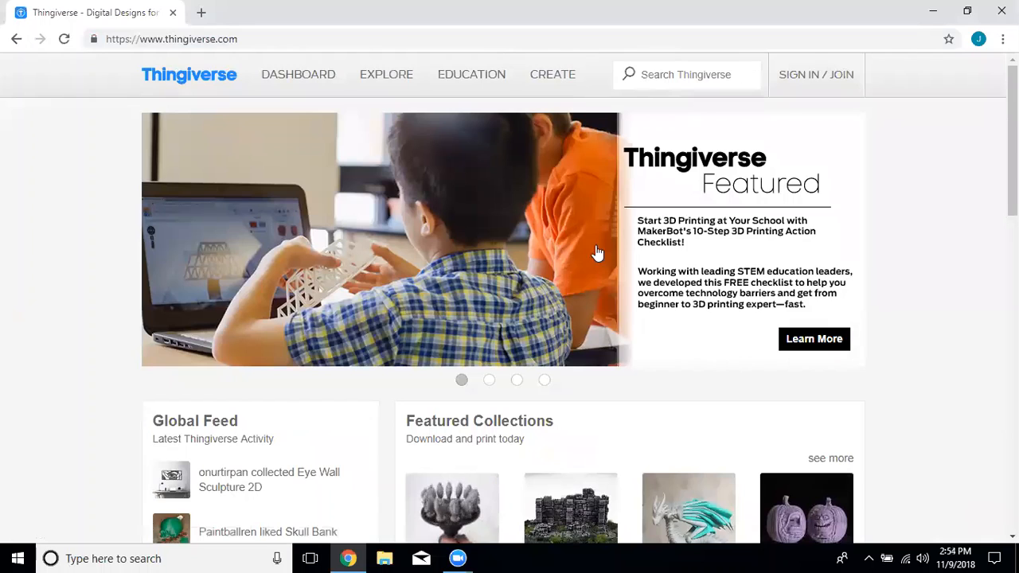
Search Thingiverse for 'simple phone stand' and scroll to the Simple phone stand result.
{"action": "scroll", "scroll_direction": "down", "scroll_amount": 3}
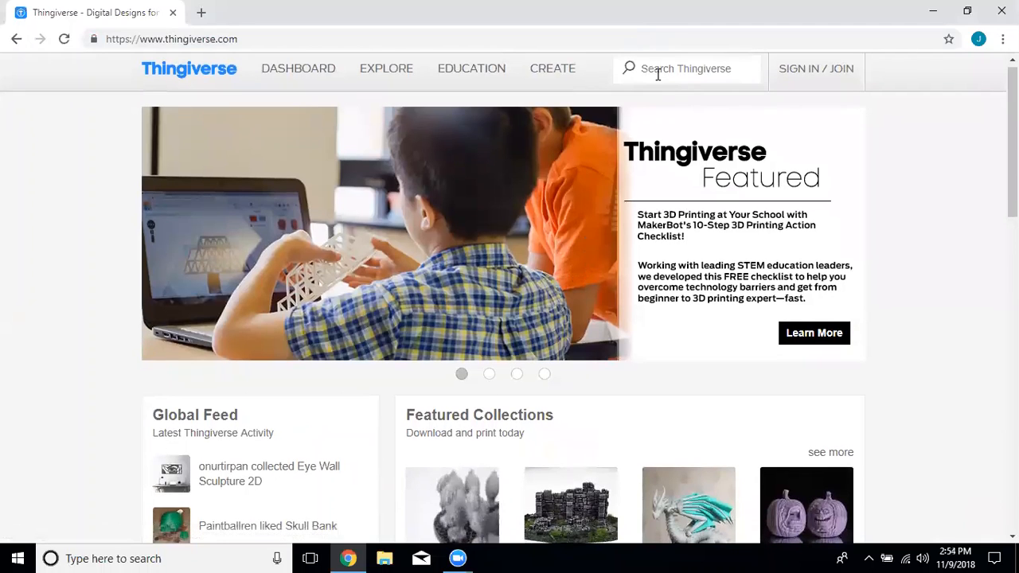
{"action": "left_click", "coordinate": [689, 69]}
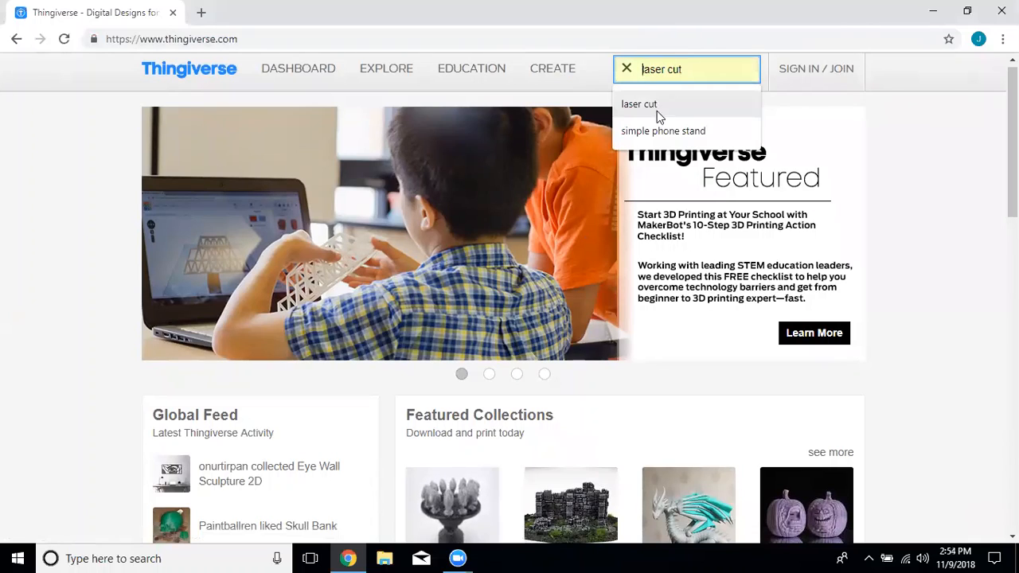
{"action": "left_click", "coordinate": [662, 131]}
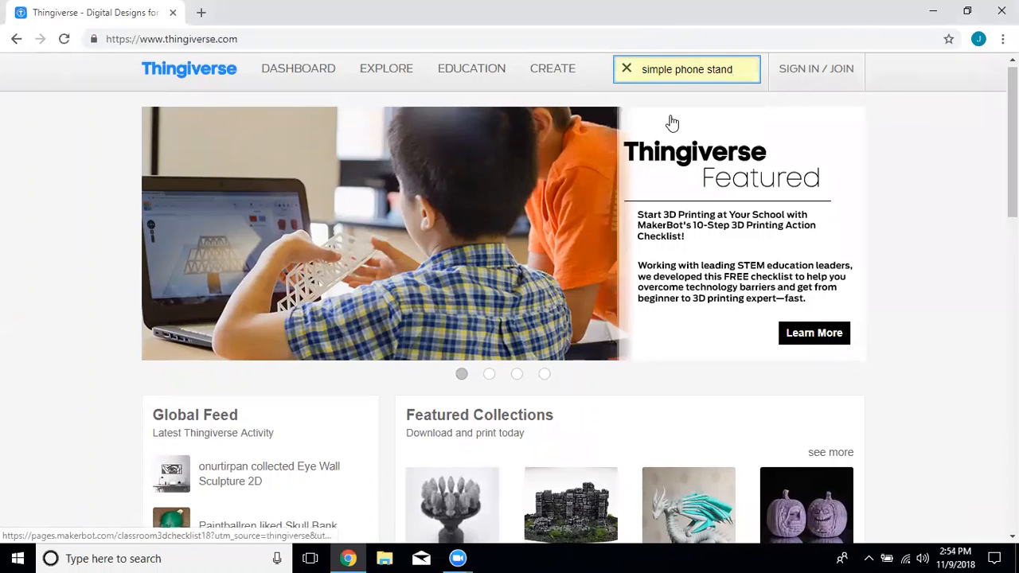
{"action": "key", "text": "Enter"}
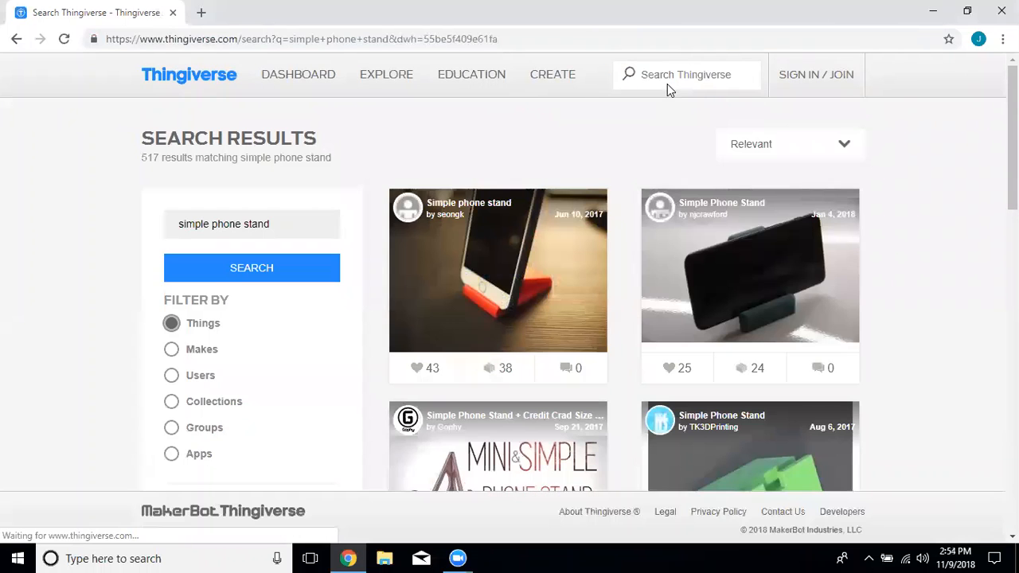
{"action": "scroll", "scroll_direction": "down", "scroll_amount": 3}
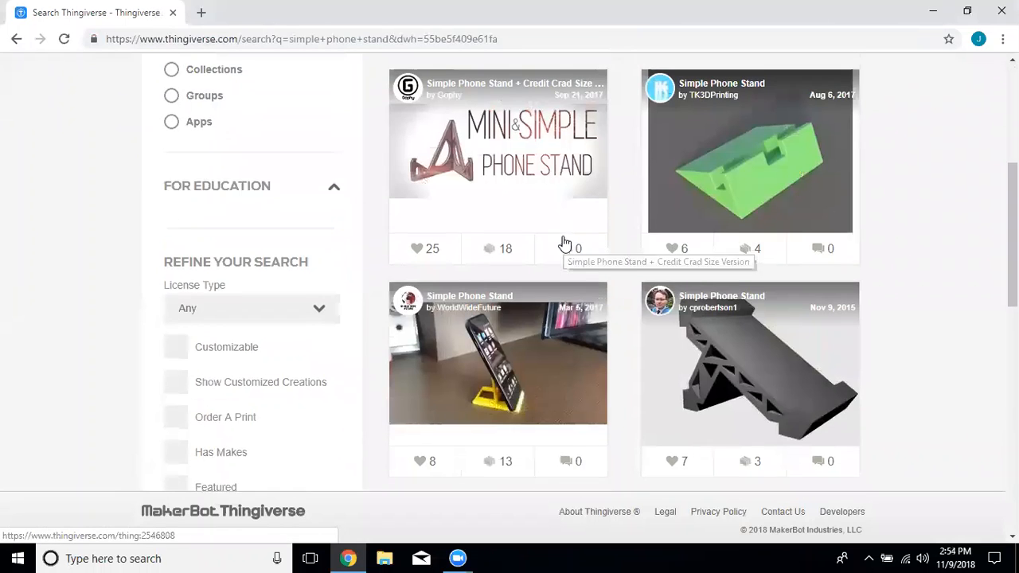
{"action": "scroll", "scroll_direction": "down", "scroll_amount": 3}
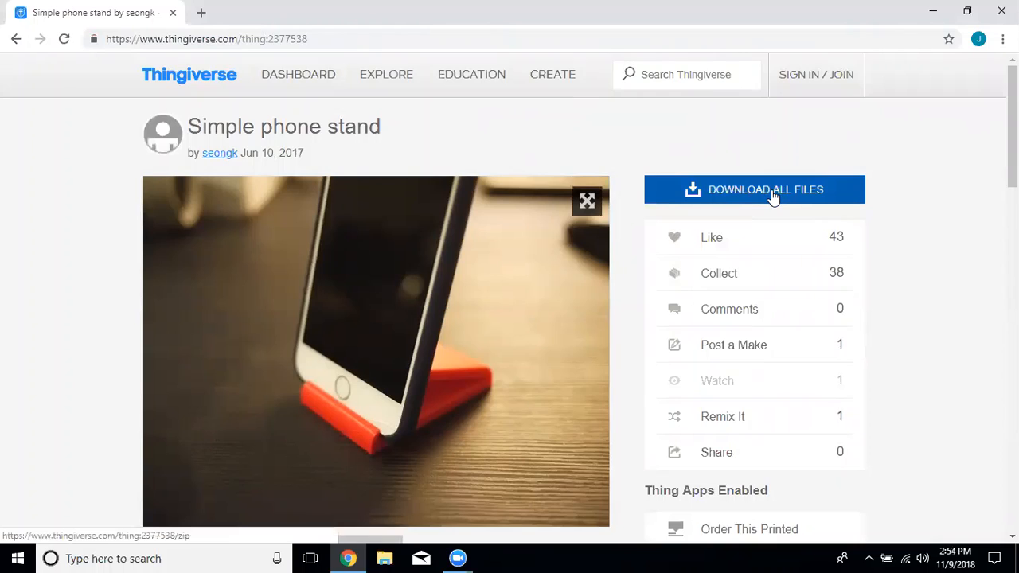
Download all Simple phone stand files as a zip and show it in the Downloads folder.
{"action": "left_click", "coordinate": [755, 189]}
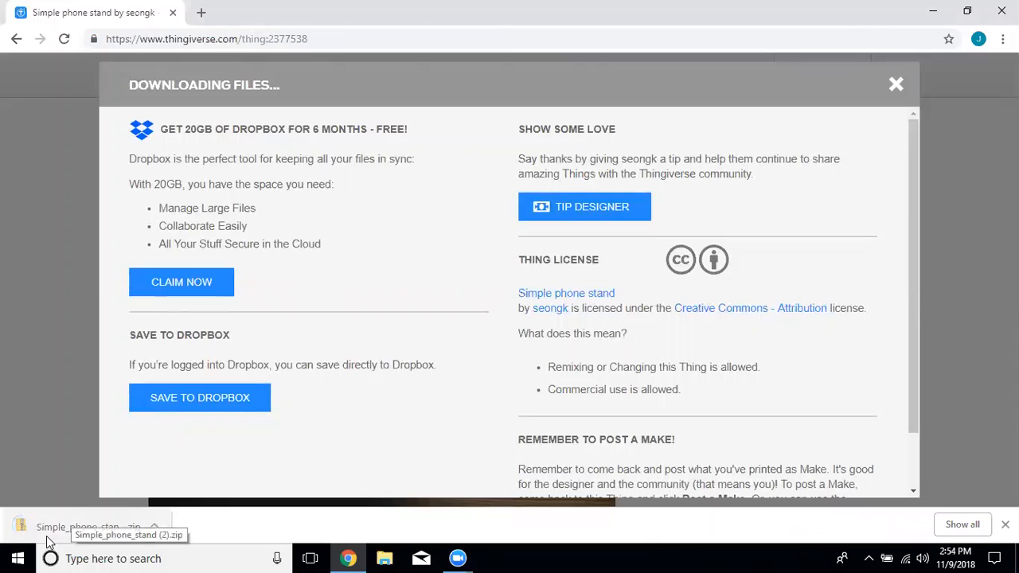
{"action": "mouse_move", "coordinate": [563, 209]}
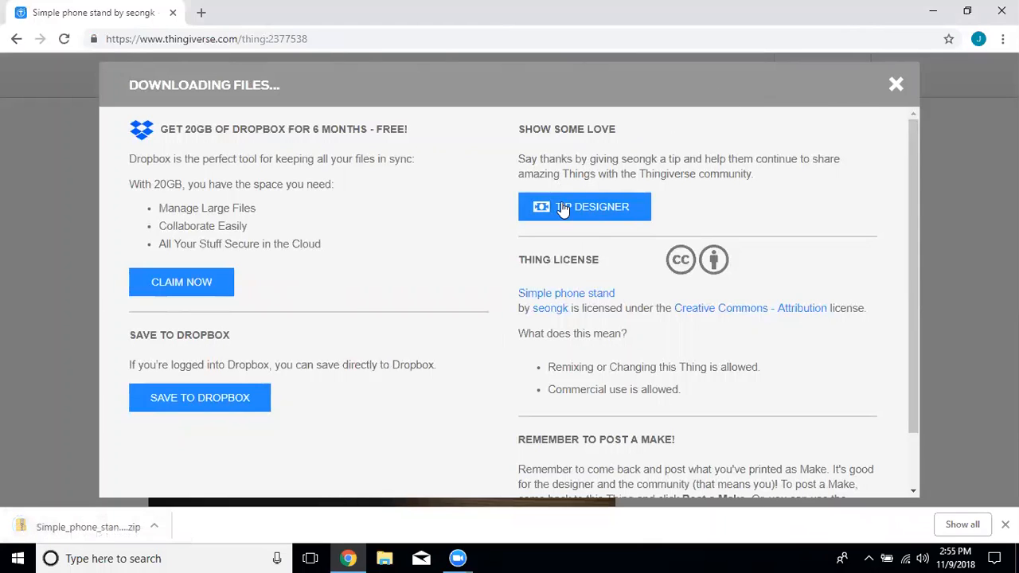
{"action": "mouse_move", "coordinate": [511, 134]}
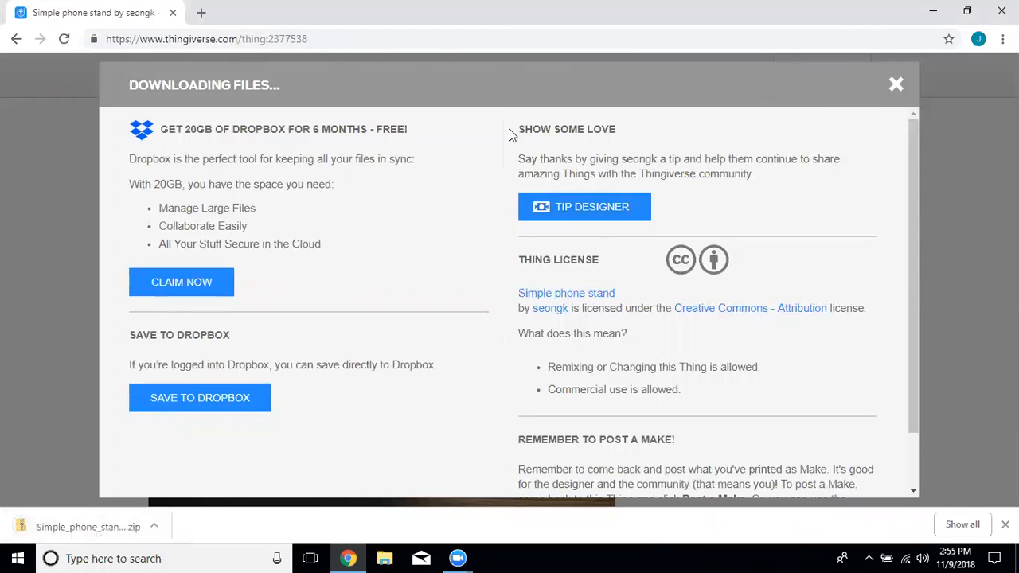
{"action": "mouse_move", "coordinate": [678, 250]}
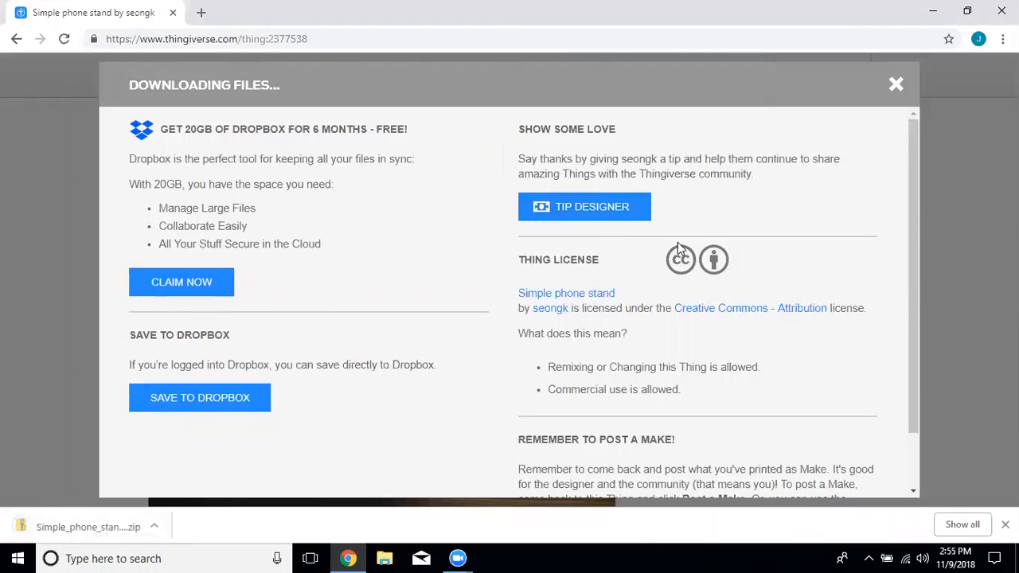
{"action": "mouse_move", "coordinate": [719, 327]}
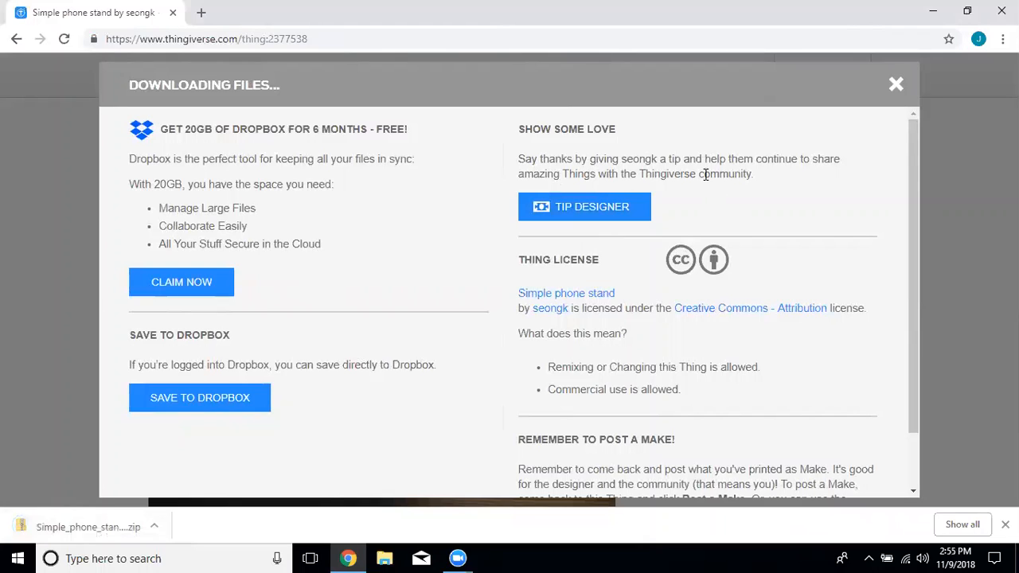
{"action": "mouse_move", "coordinate": [895, 85]}
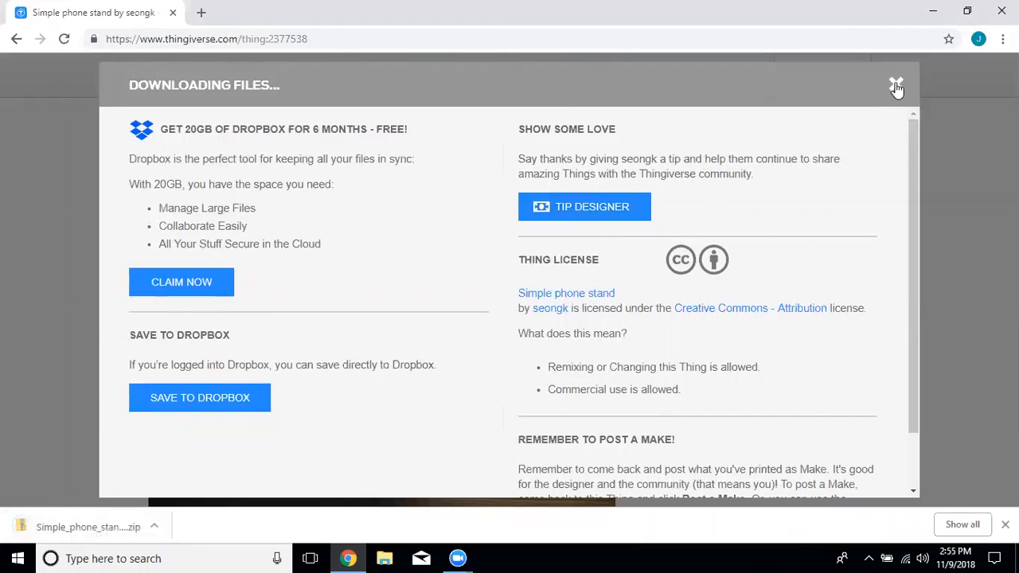
{"action": "left_click", "coordinate": [894, 79]}
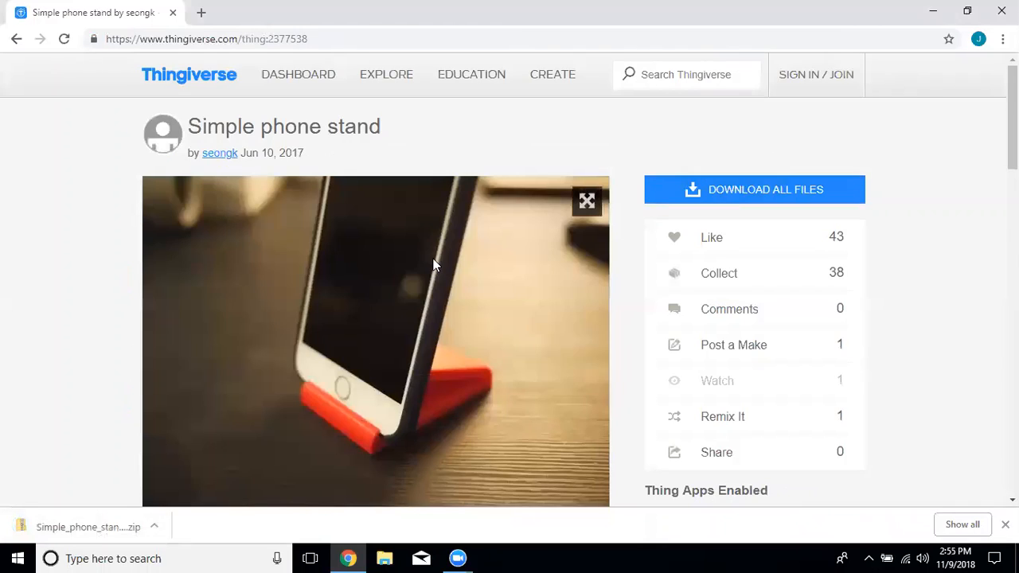
{"action": "mouse_move", "coordinate": [62, 530]}
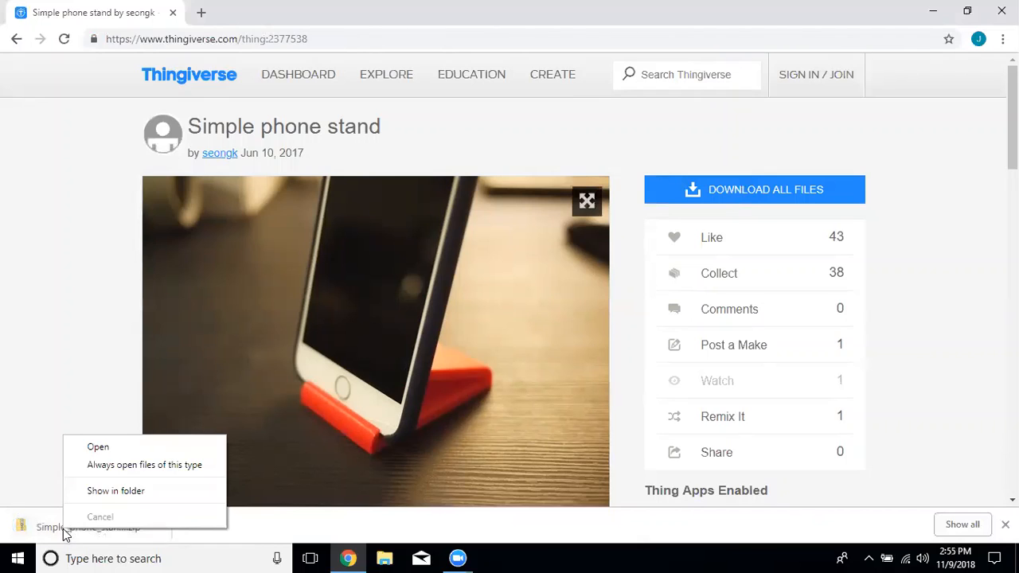
{"action": "left_click", "coordinate": [116, 490]}
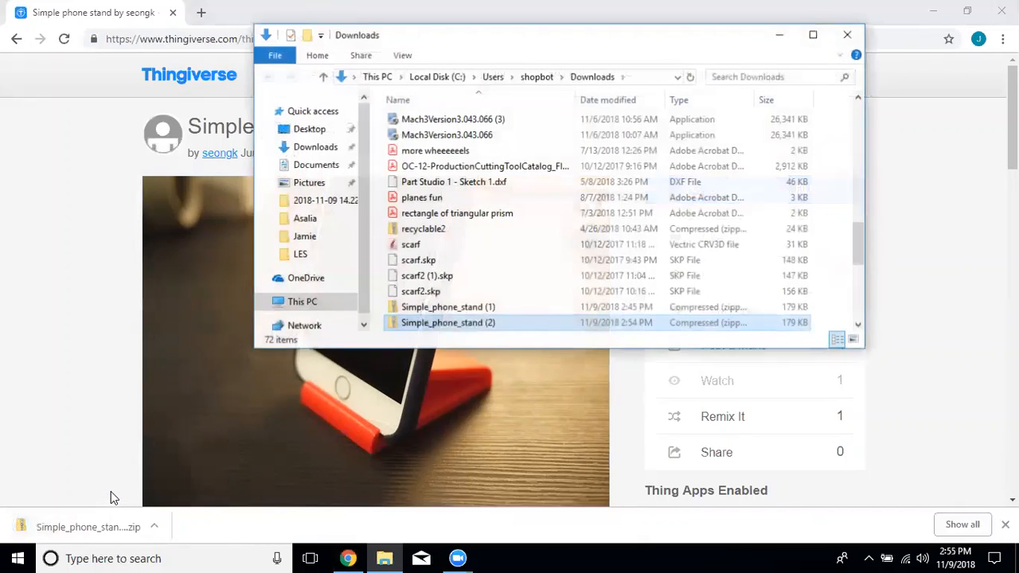
Extract all contents of the Simple_phone_stand (2) zip into its suggested folder.
{"action": "left_click", "coordinate": [448, 322]}
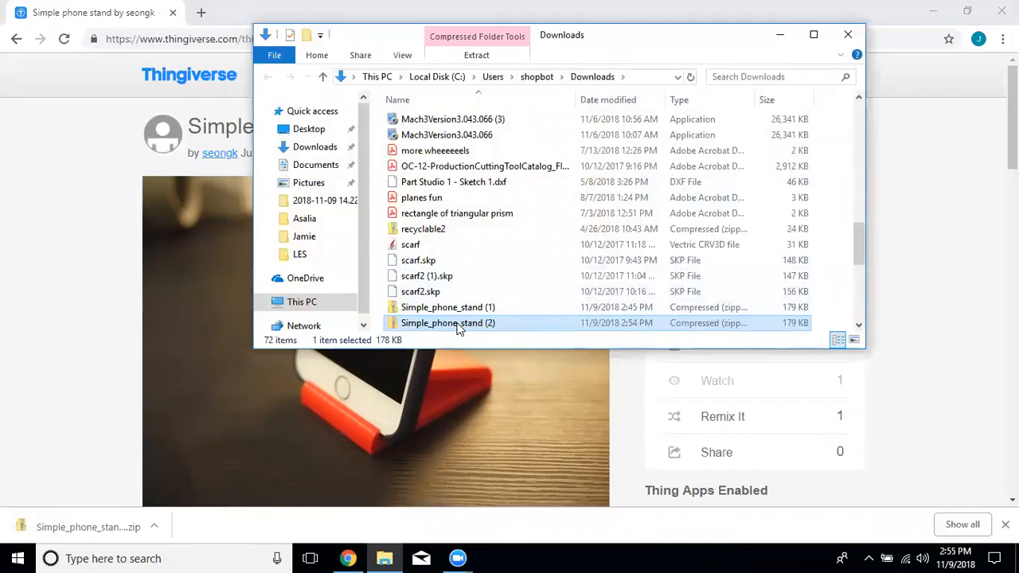
{"action": "mouse_move", "coordinate": [456, 328]}
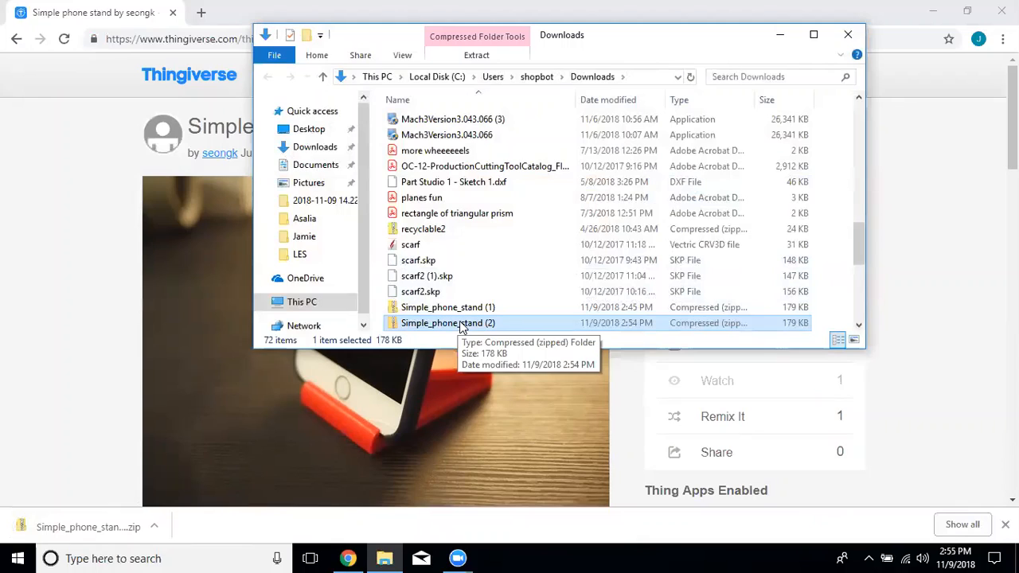
{"action": "right_click", "coordinate": [445, 322]}
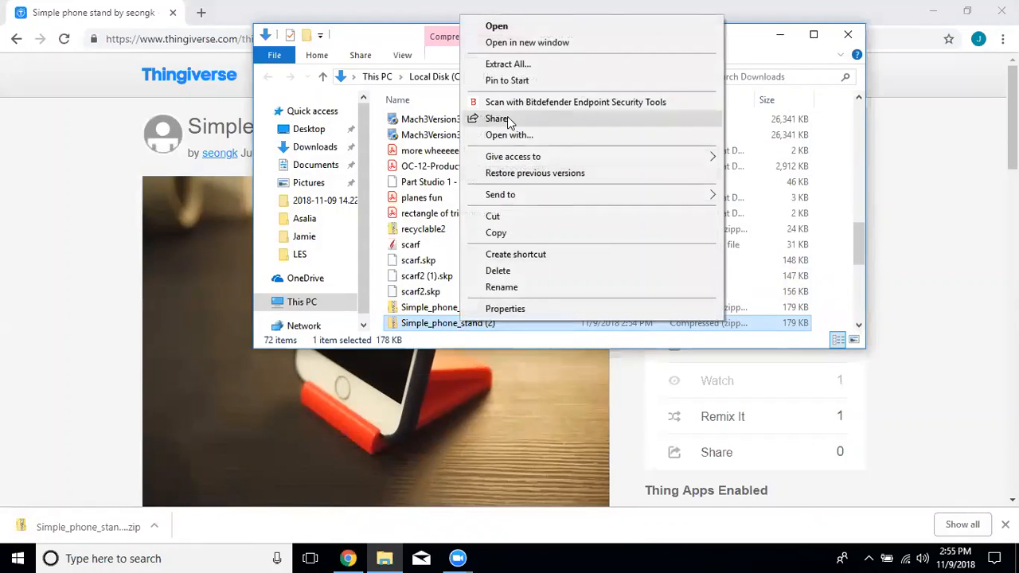
{"action": "mouse_move", "coordinate": [508, 64]}
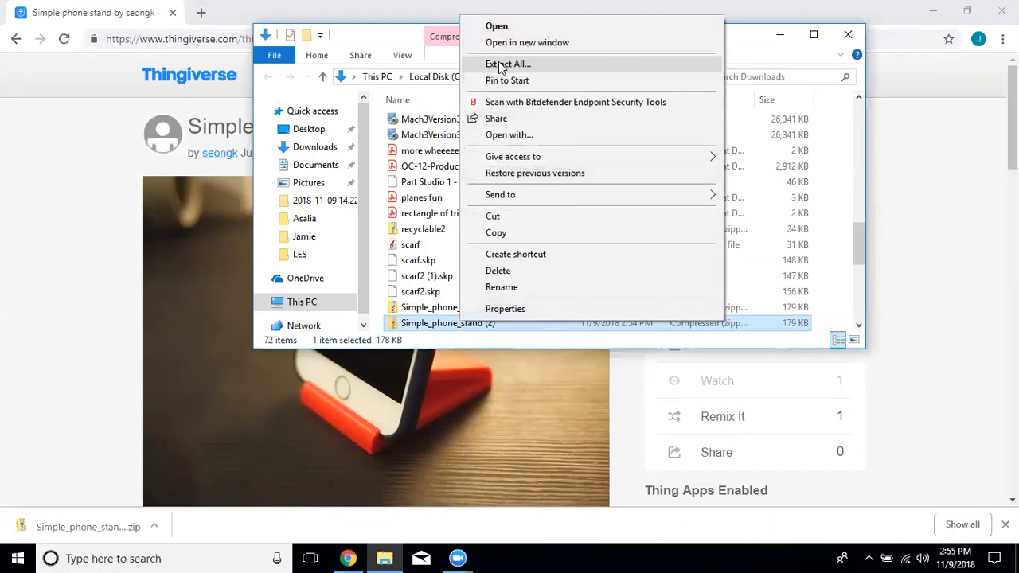
{"action": "left_click", "coordinate": [507, 64]}
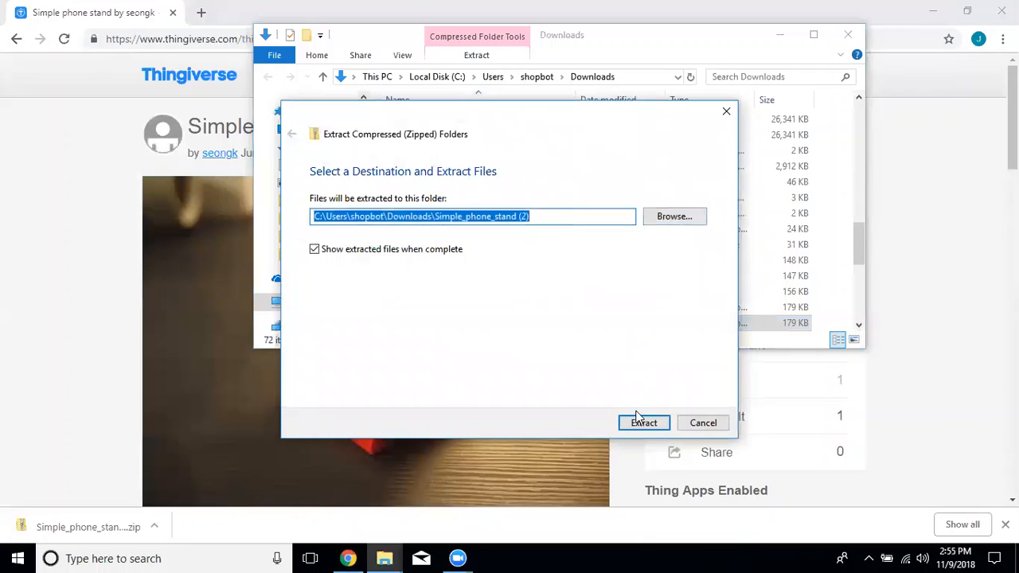
{"action": "left_click", "coordinate": [643, 422]}
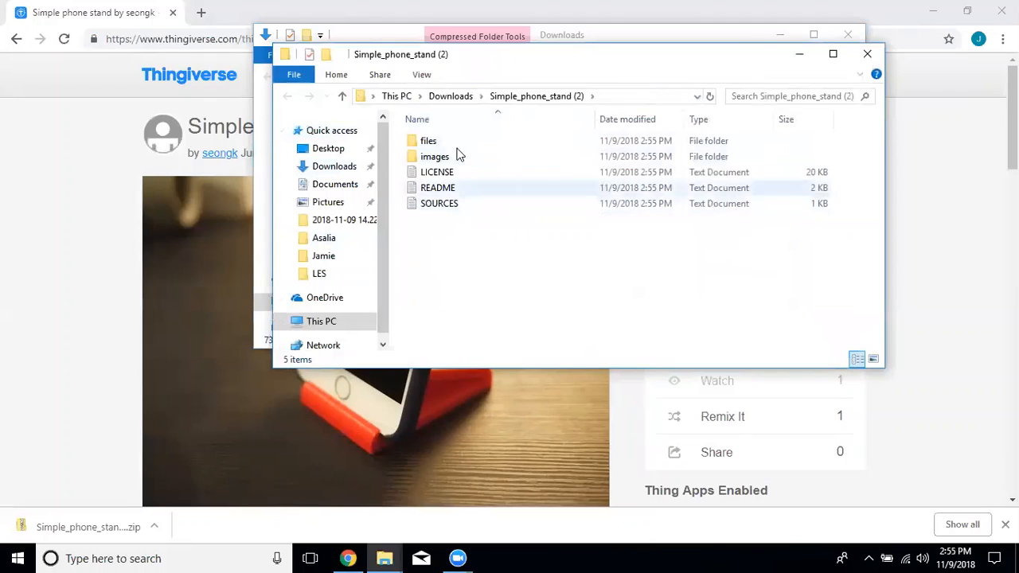
Open the extracted files folder and select the phoneStand STL model.
{"action": "left_click", "coordinate": [428, 141]}
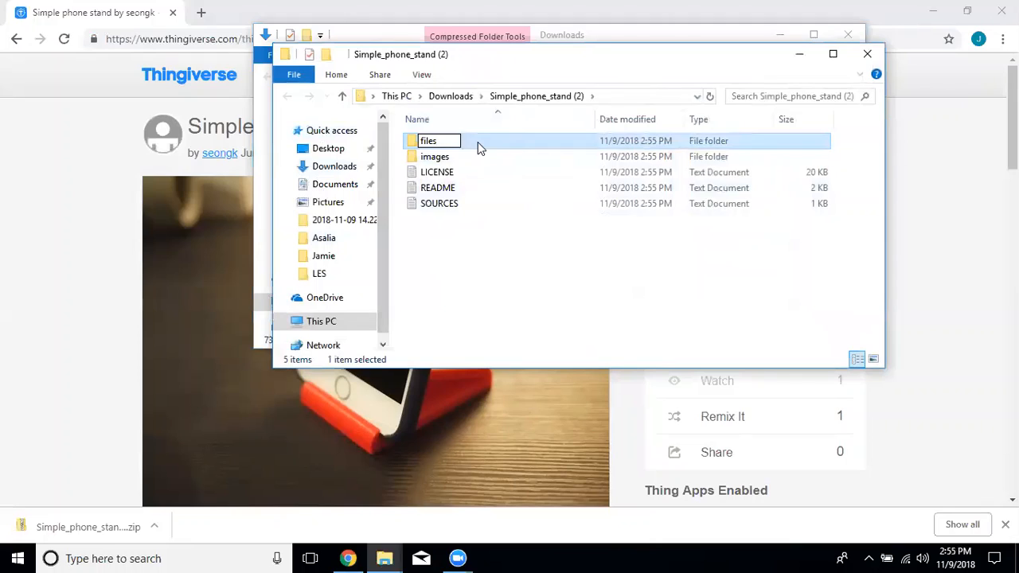
{"action": "double_click", "coordinate": [428, 141]}
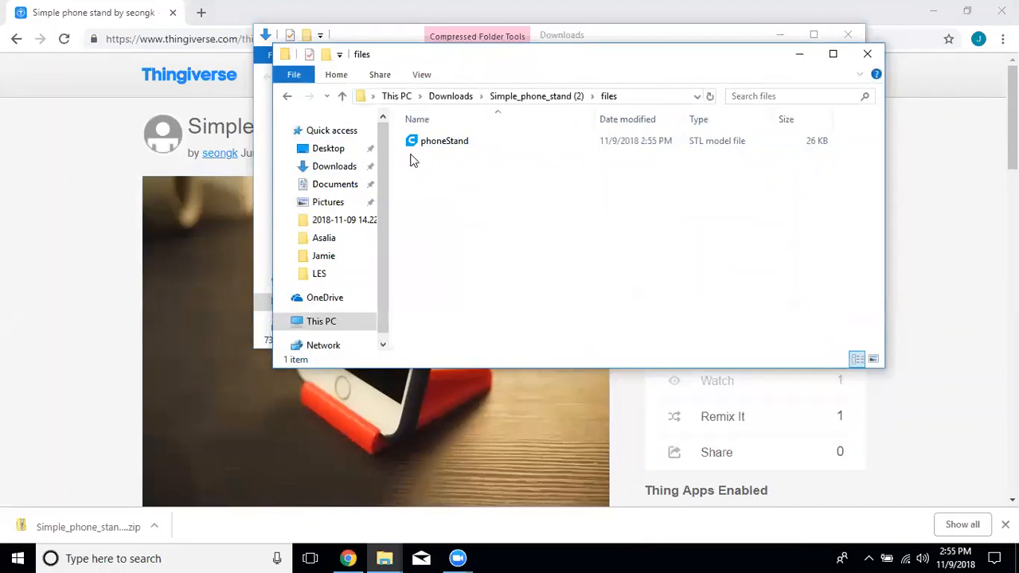
{"action": "left_click", "coordinate": [438, 141]}
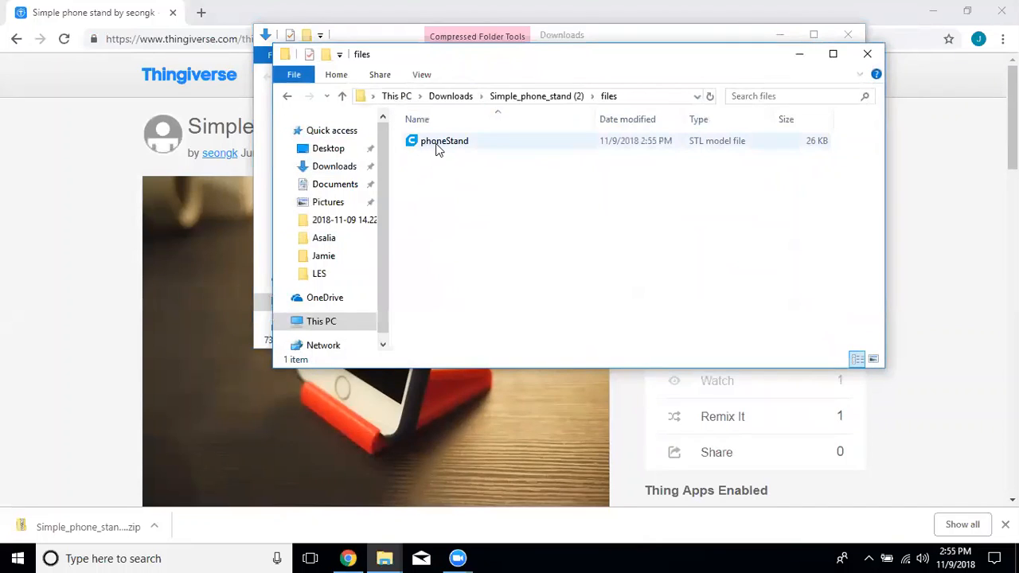
{"action": "left_click", "coordinate": [443, 141]}
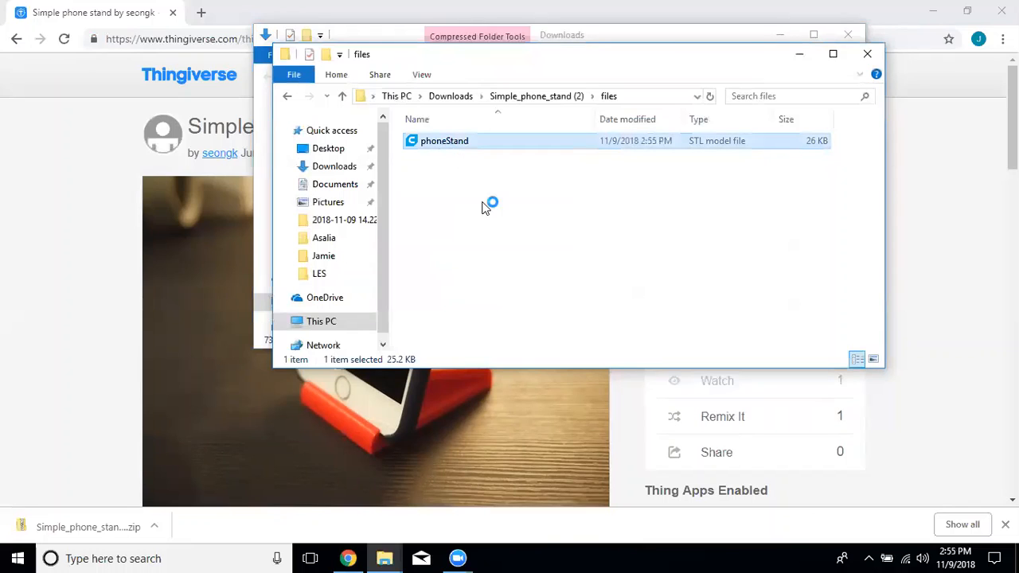
Open phoneStand.stl in Ultimaker Cura onto the Creality CR-10 build plate.
{"action": "double_click", "coordinate": [443, 141]}
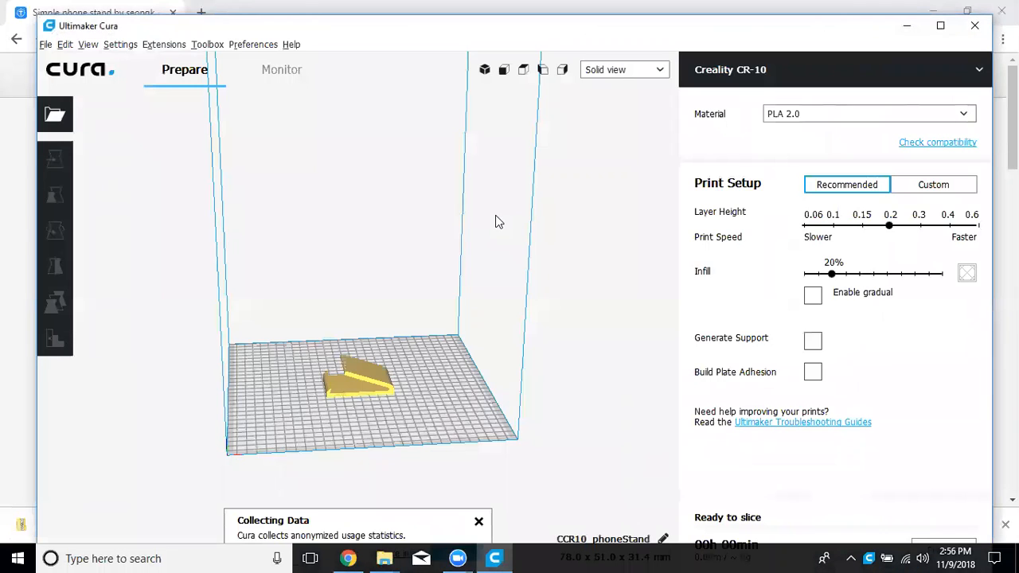
{"action": "mouse_move", "coordinate": [436, 273]}
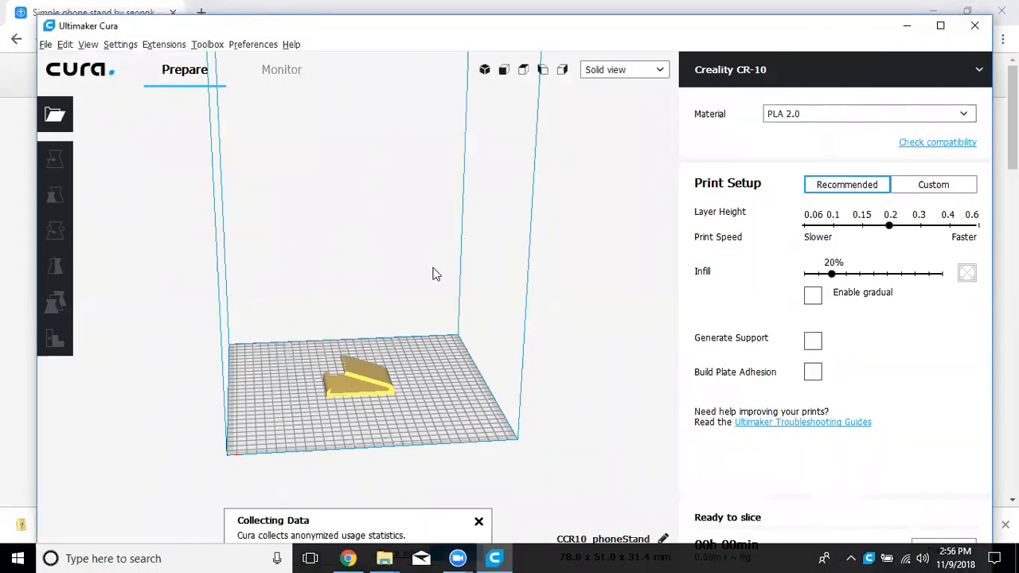